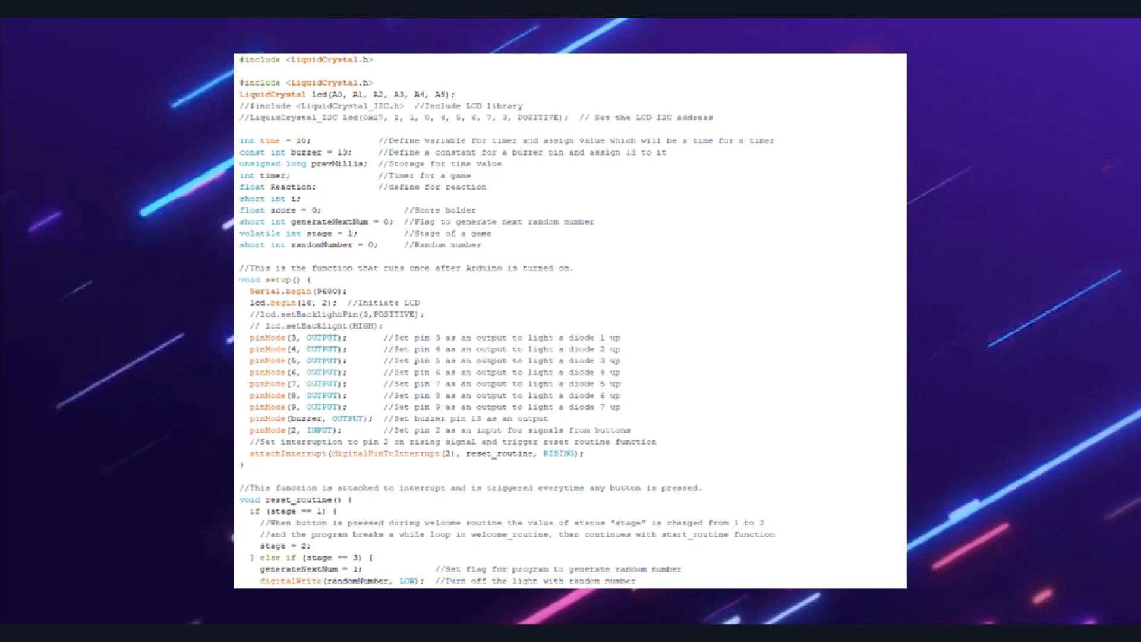
scroll(down, 3)
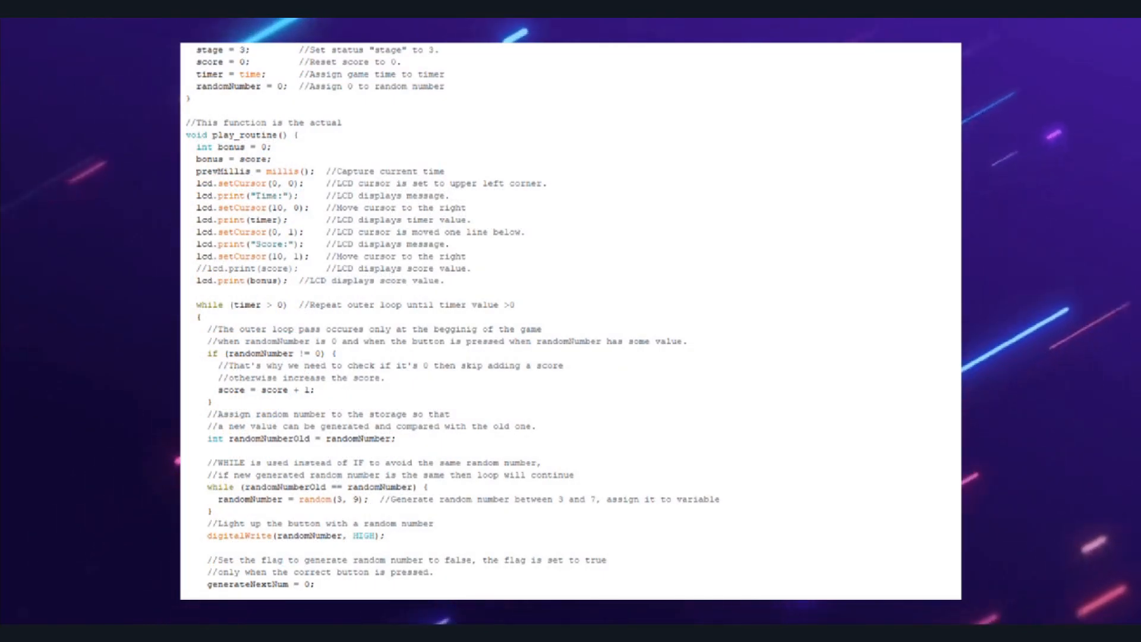
scroll(down, 3)
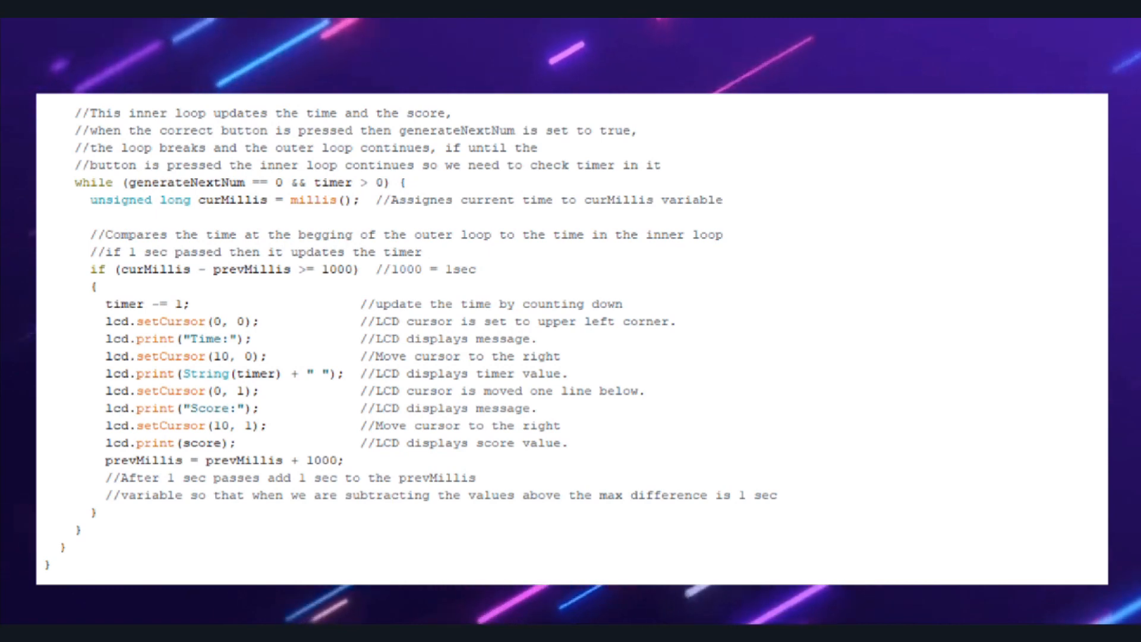
scroll(down, 3)
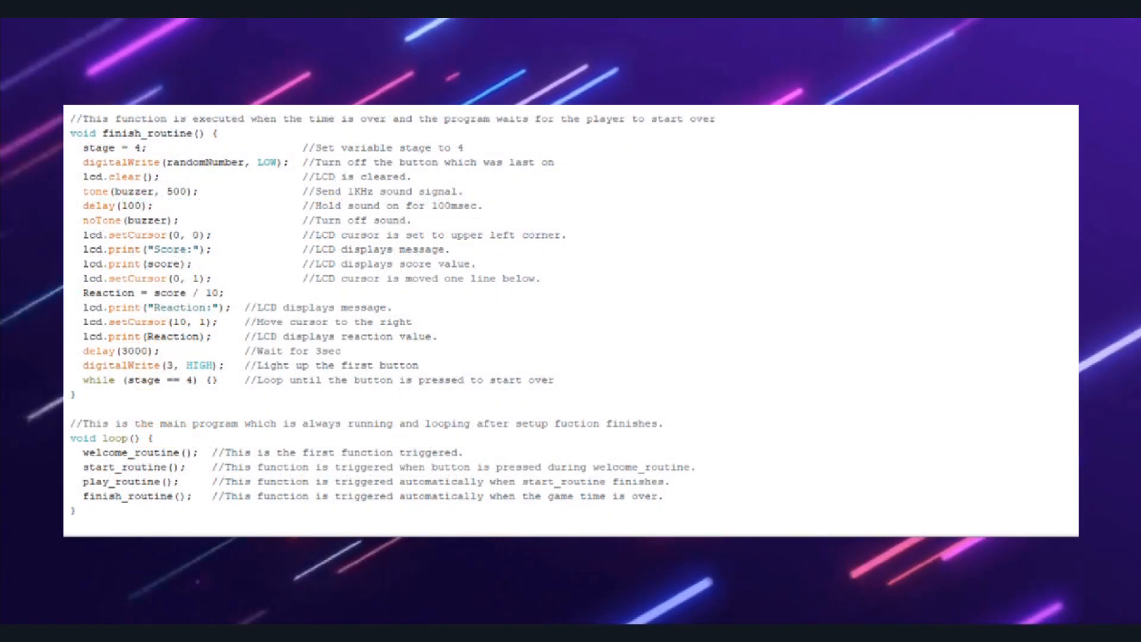